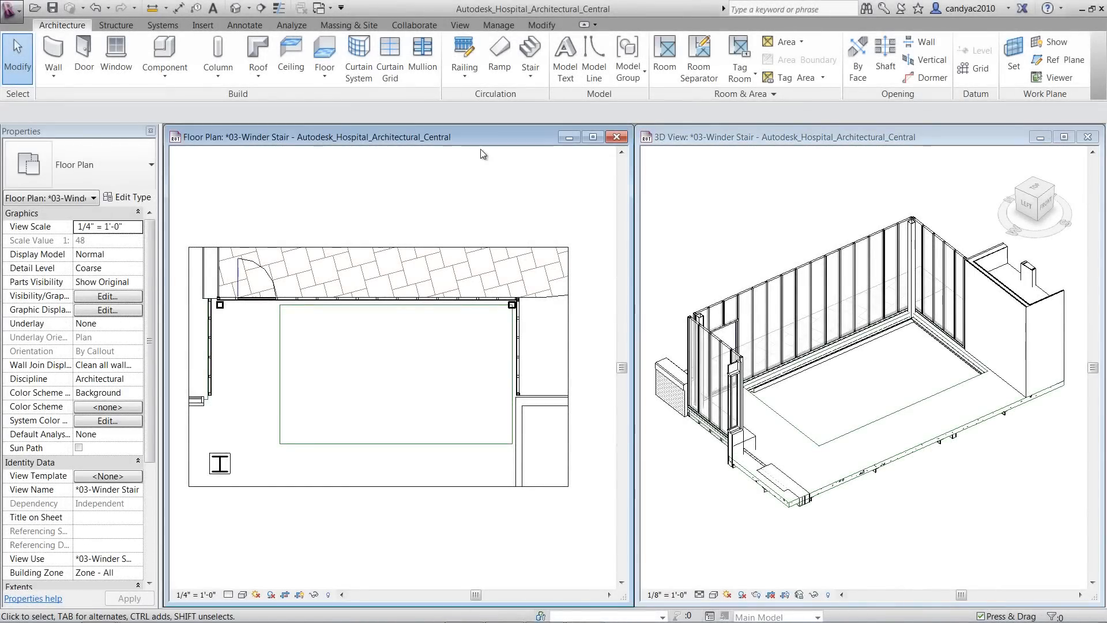
Start a Stair by Component with the 7" max riser 11" tread type and location line Left
click(530, 55)
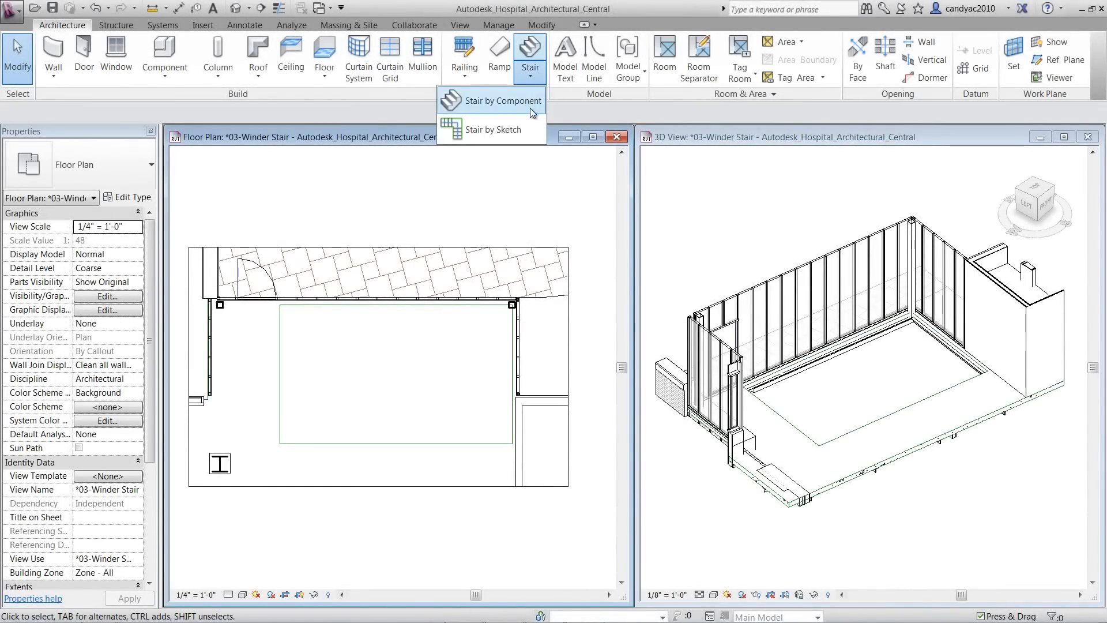
click(492, 99)
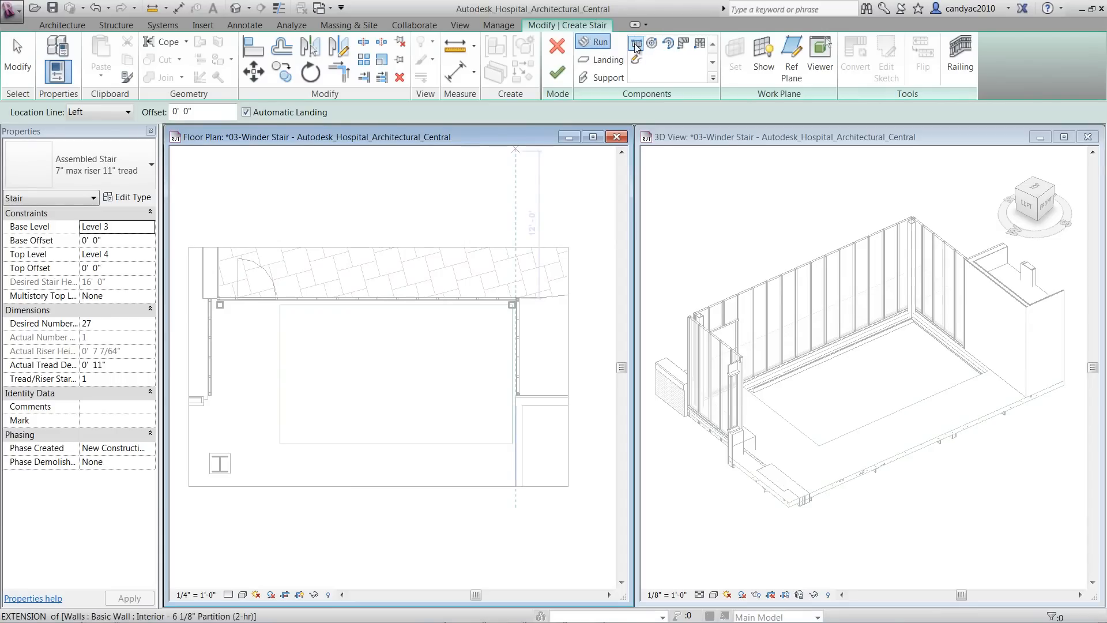
mouse_move(656, 47)
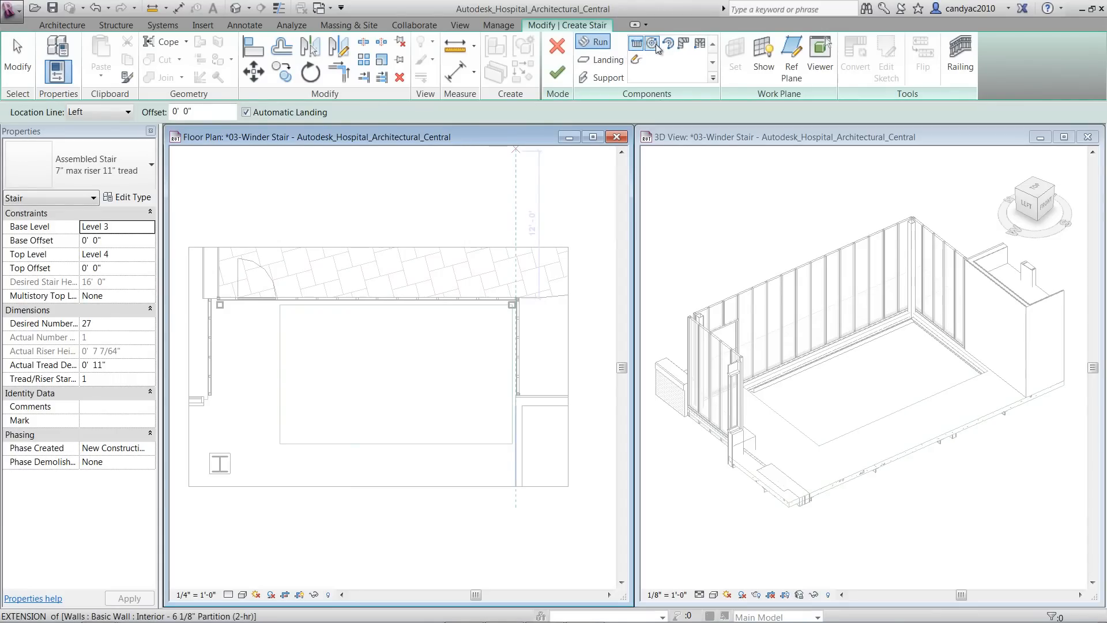
mouse_move(684, 49)
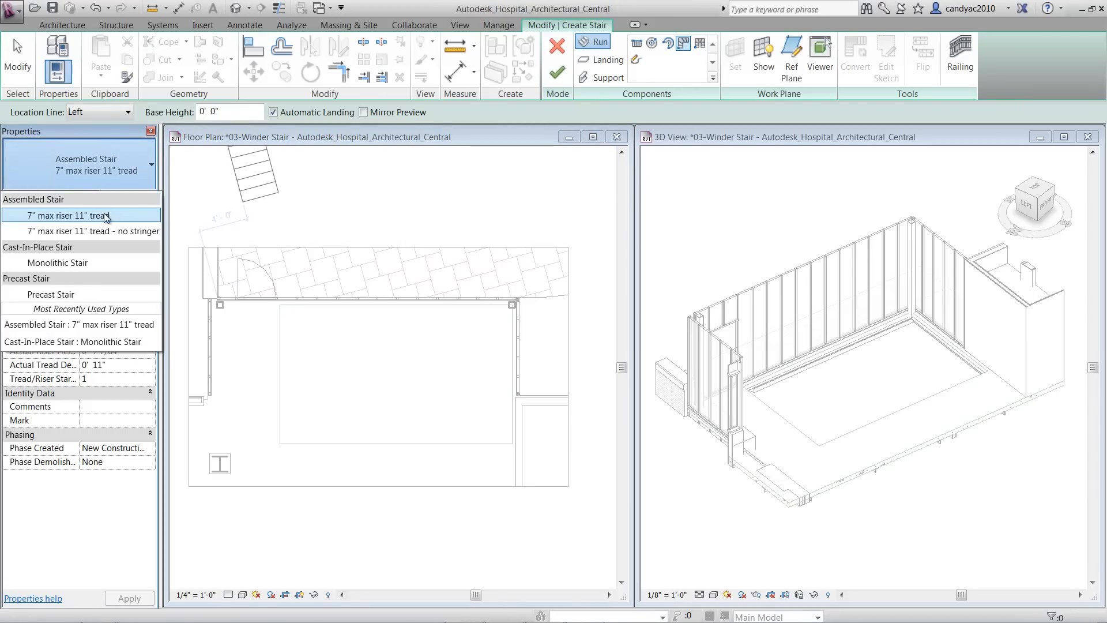
click(128, 112)
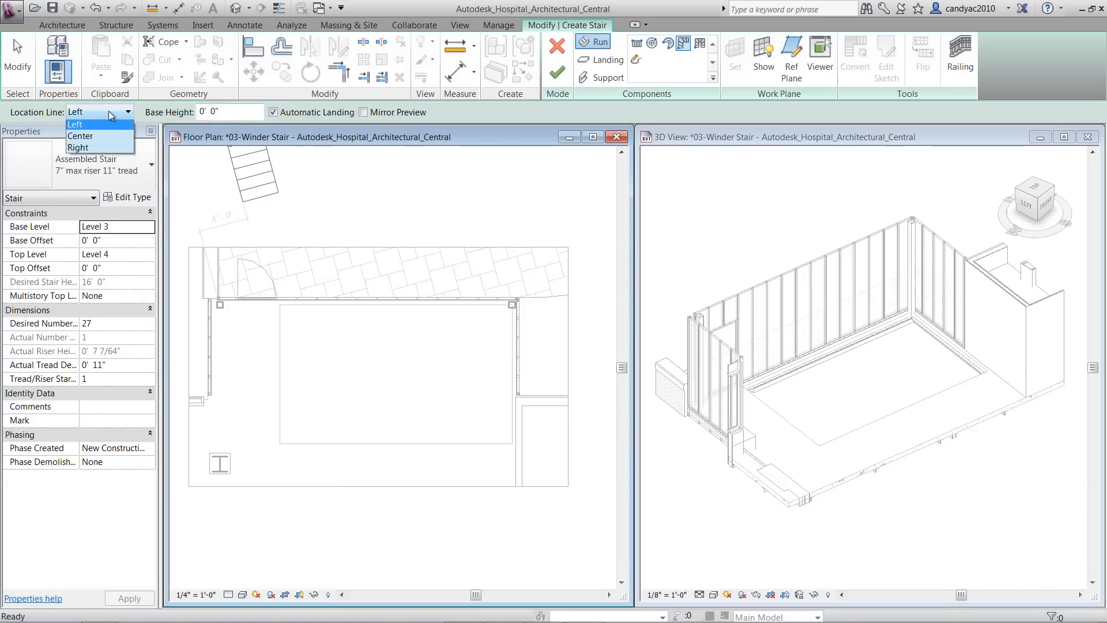
click(74, 125)
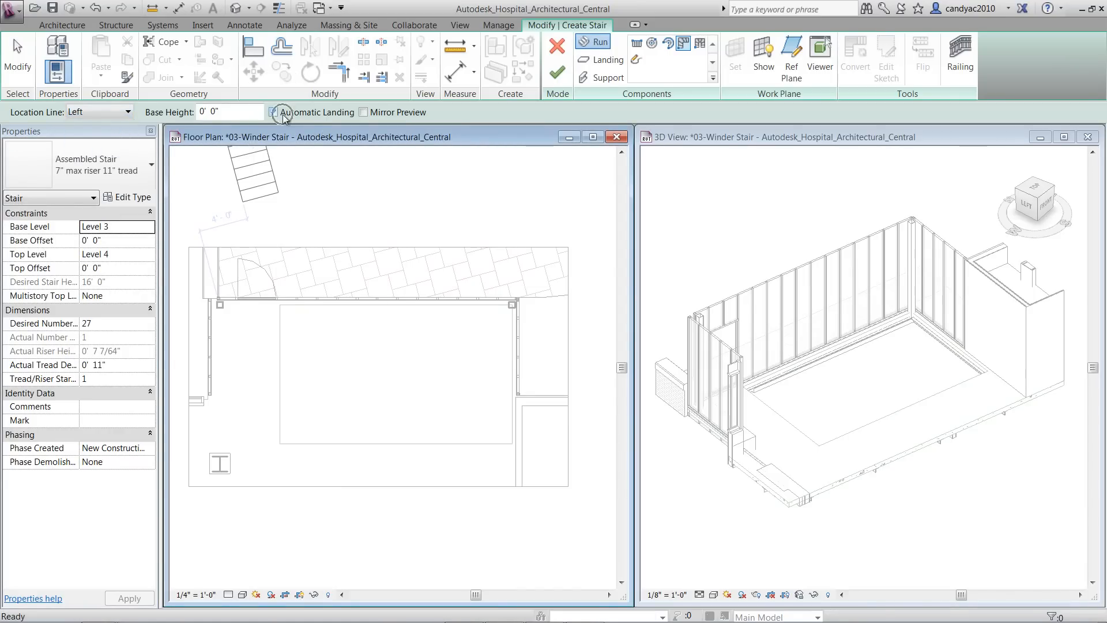
With automatic landings off, place the L-shaped winder run in the room's upper corner
click(273, 112)
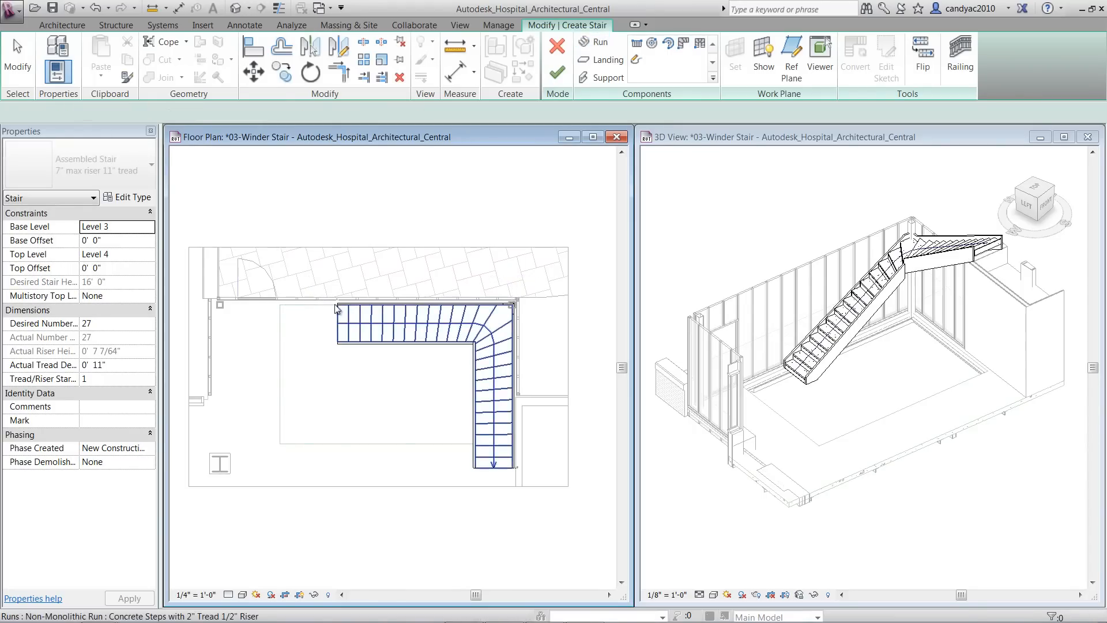
click(423, 332)
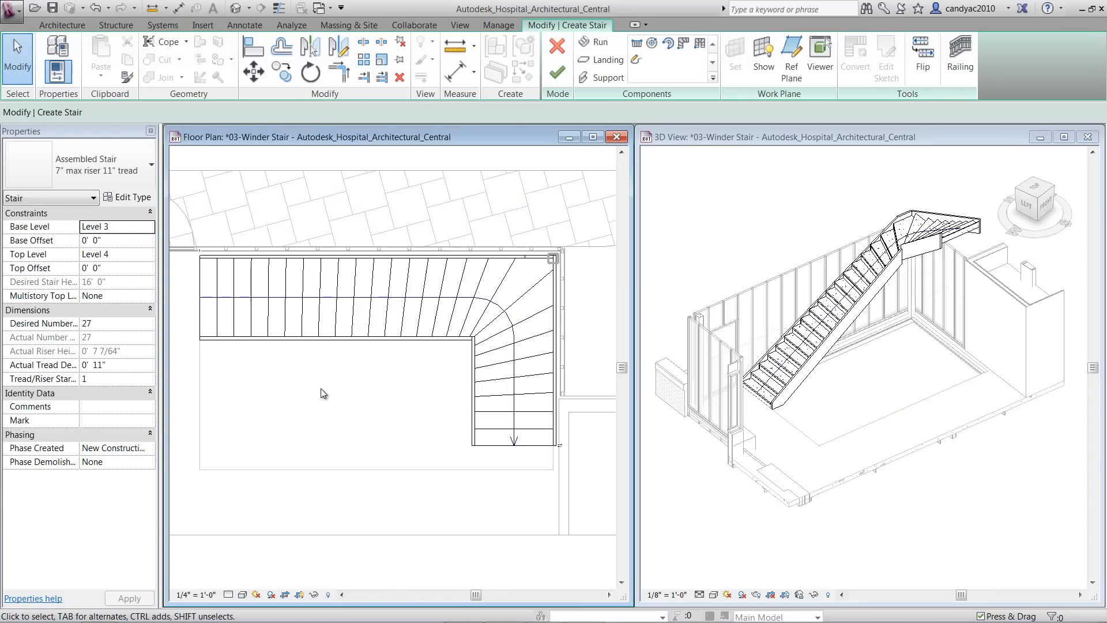
mouse_move(298, 383)
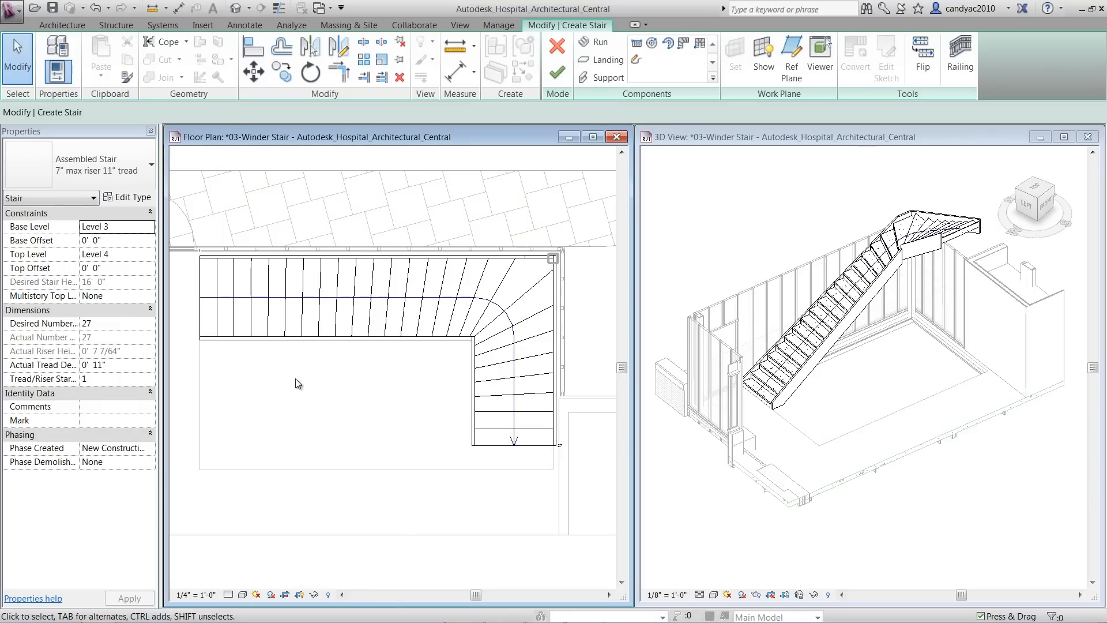
Try Single Point winder style, keep Balanced, and set minimum width at inside to 6"
click(289, 300)
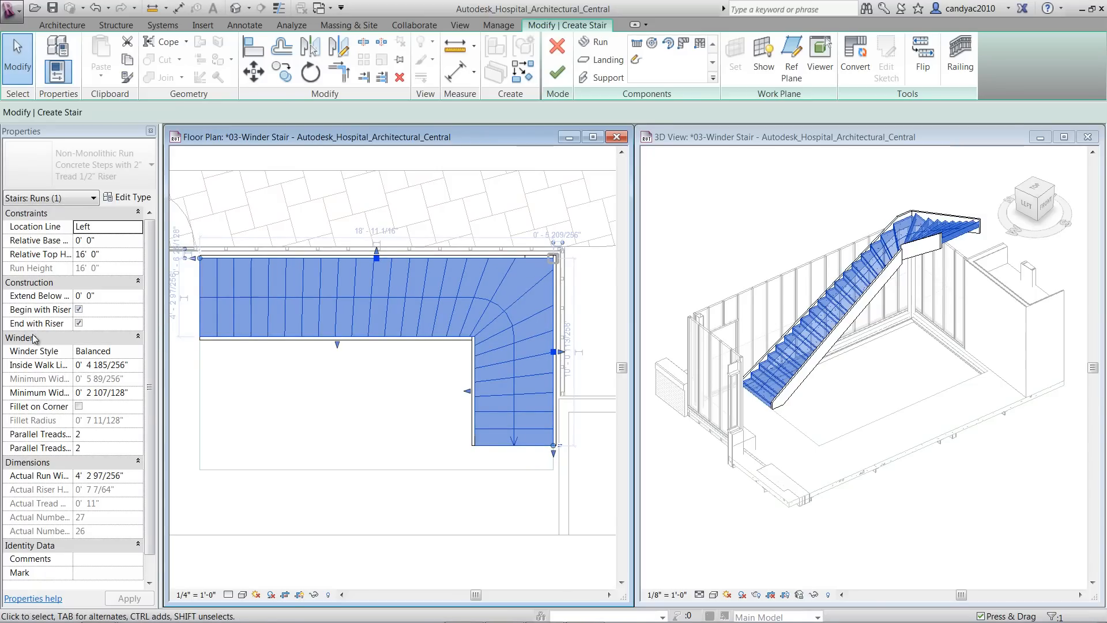
mouse_move(39, 339)
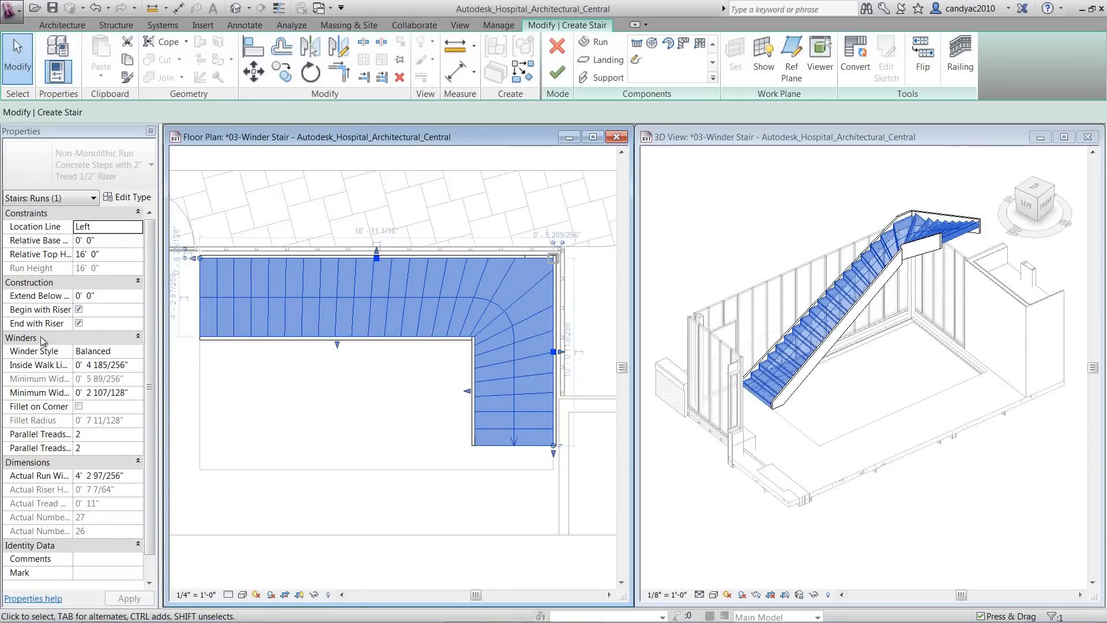
click(107, 350)
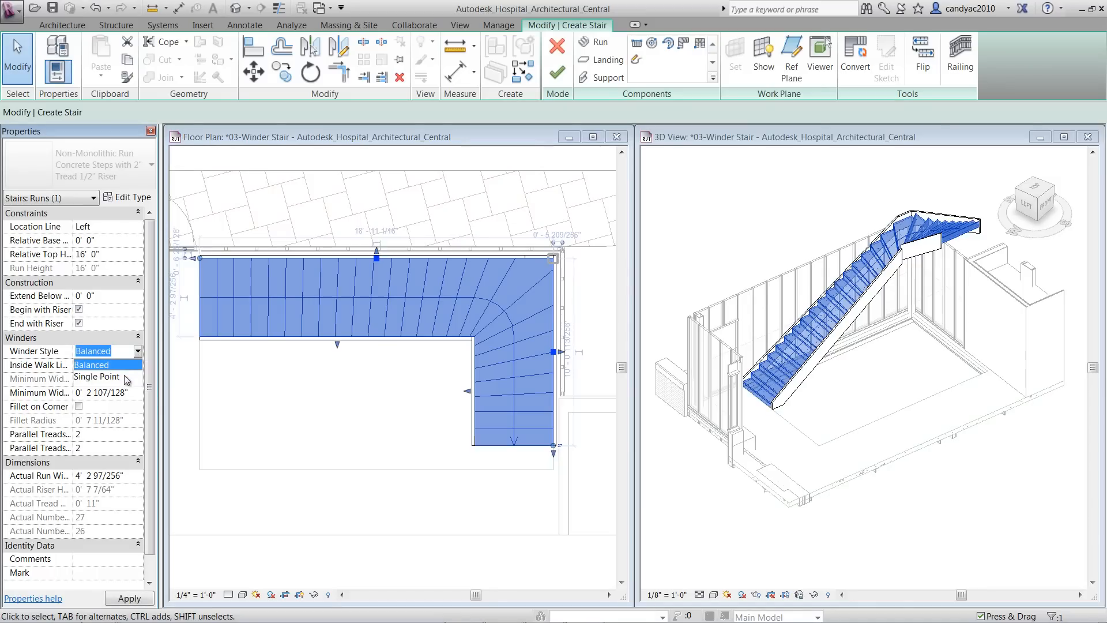
click(99, 376)
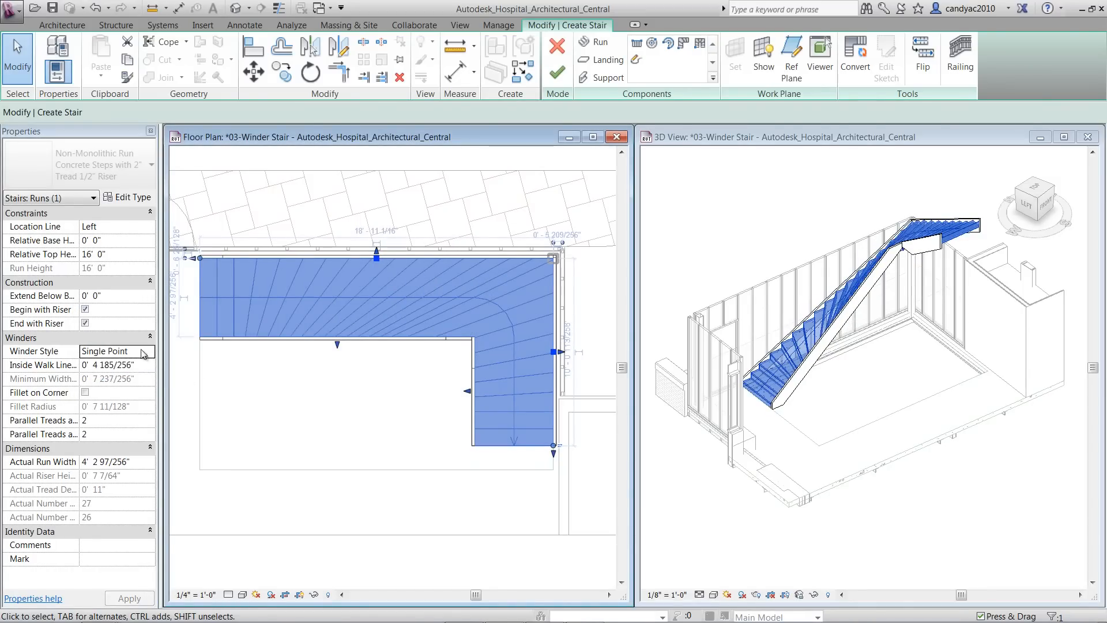
click(142, 351)
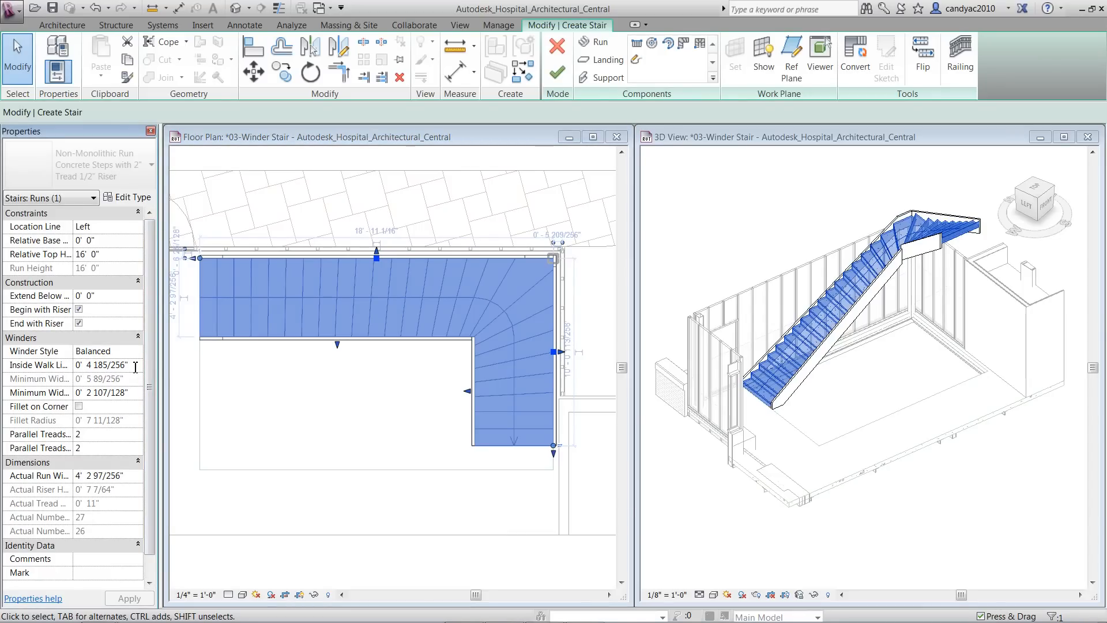
mouse_move(137, 389)
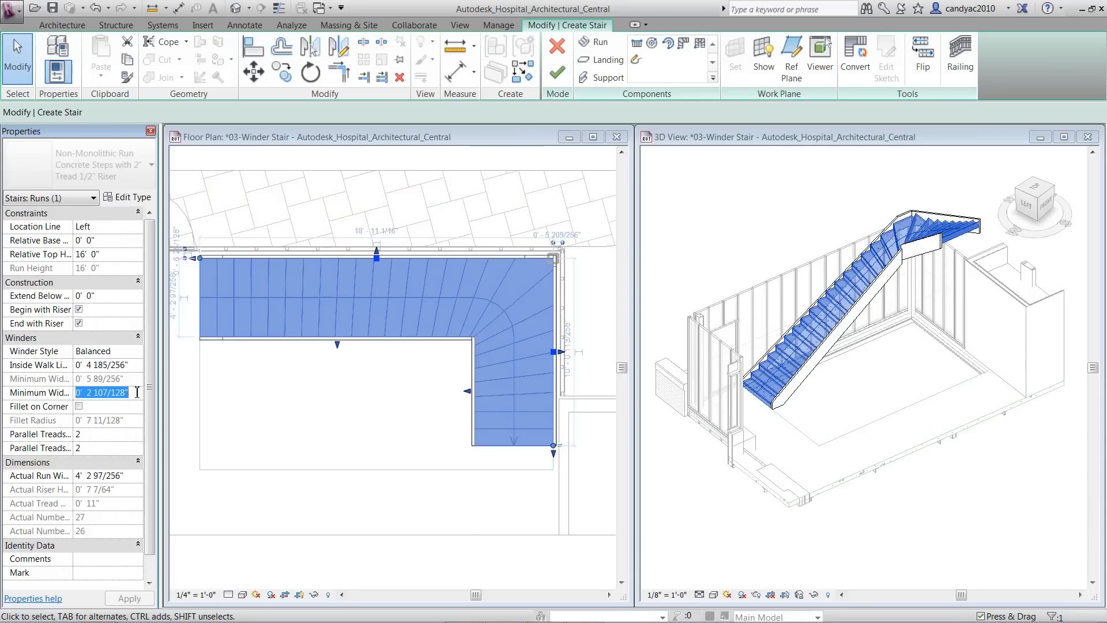
text(6")
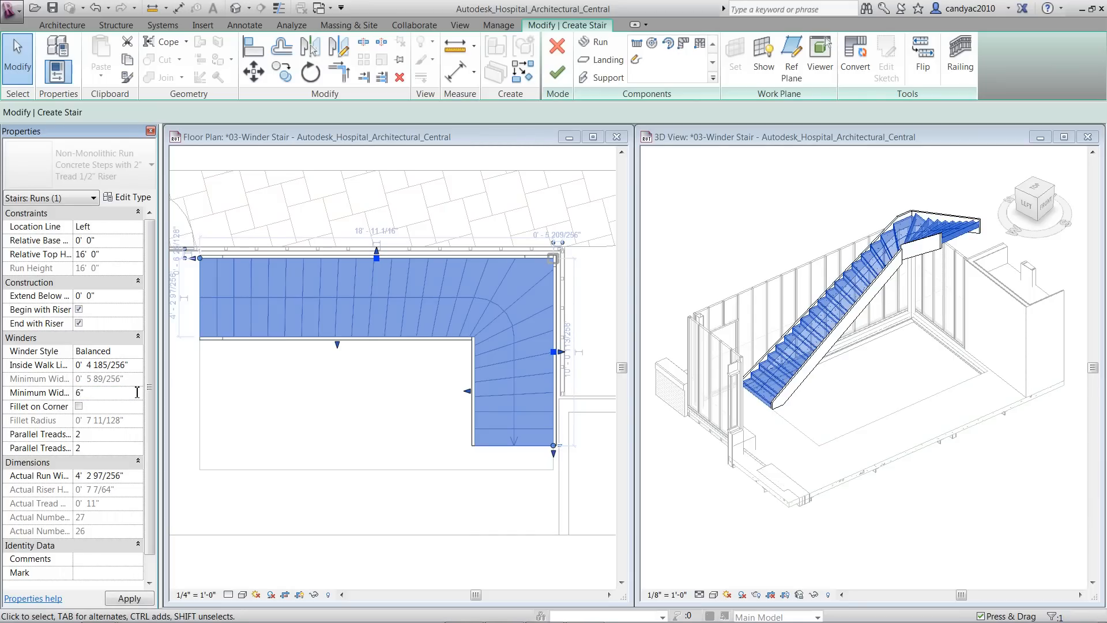
click(107, 392)
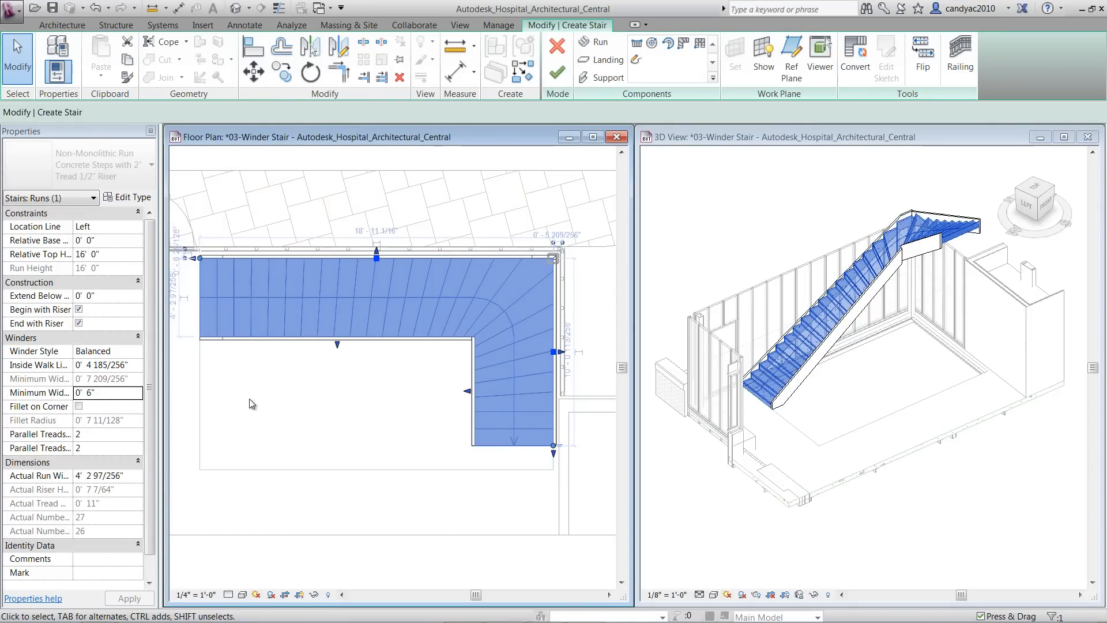
Fillet the corner at 0' 6" radius with 13 parallel treads at start and 3 at end, then finish
click(79, 406)
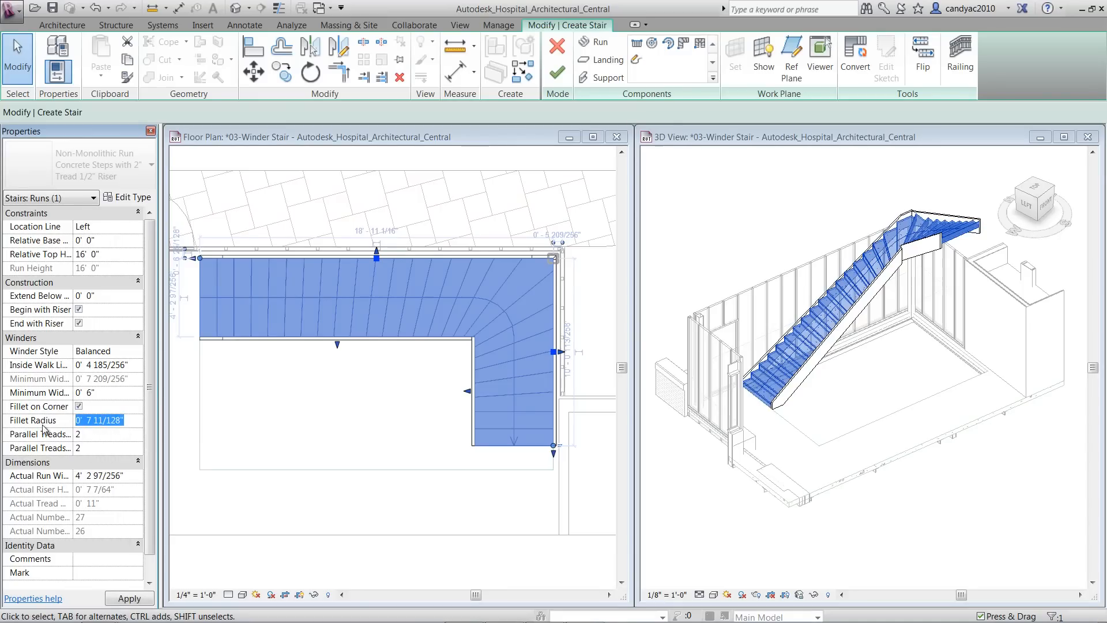
text(0' 6")
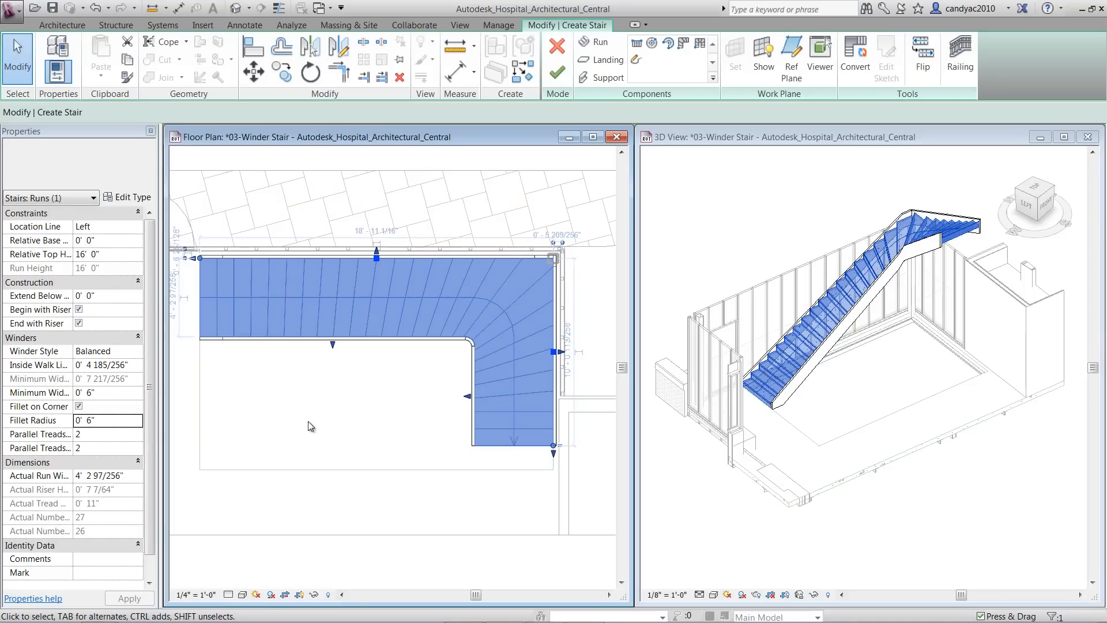
mouse_move(96, 456)
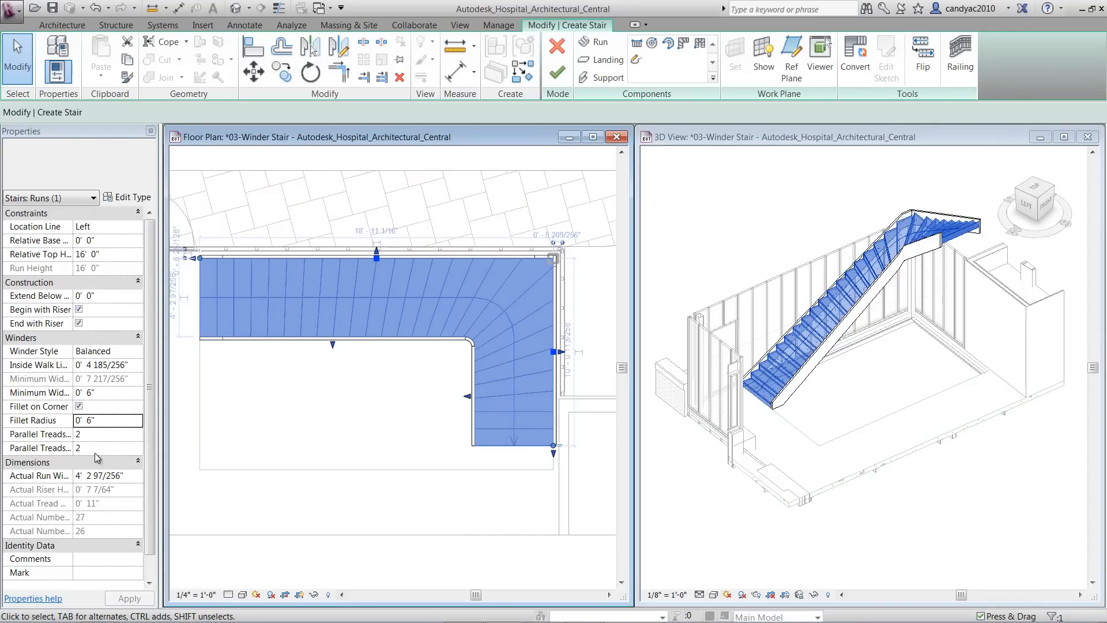
click(107, 434)
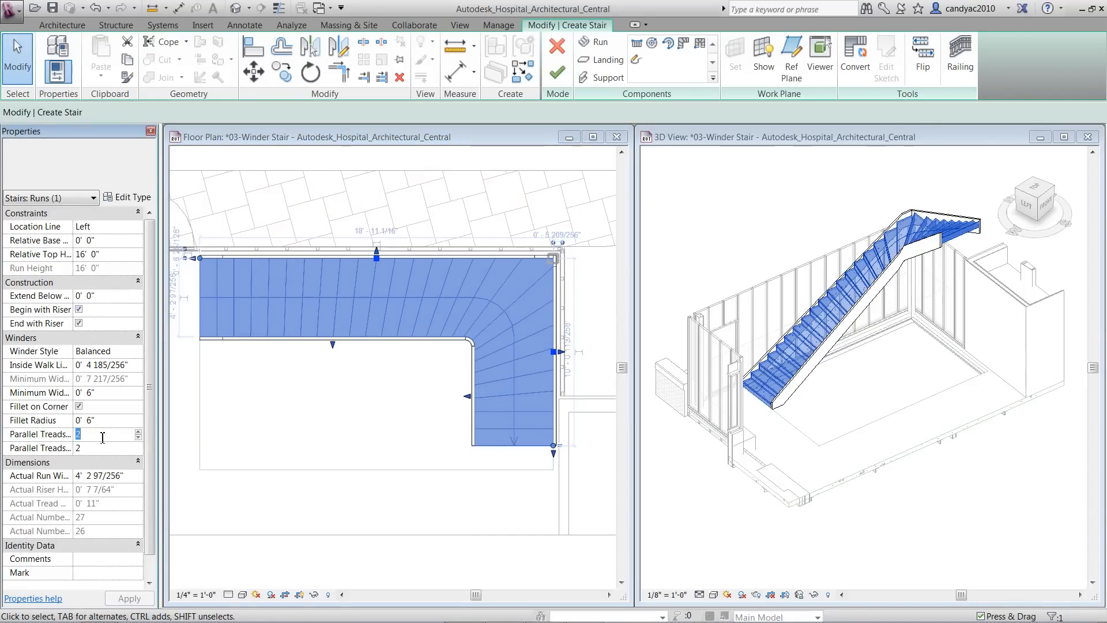
text(13)
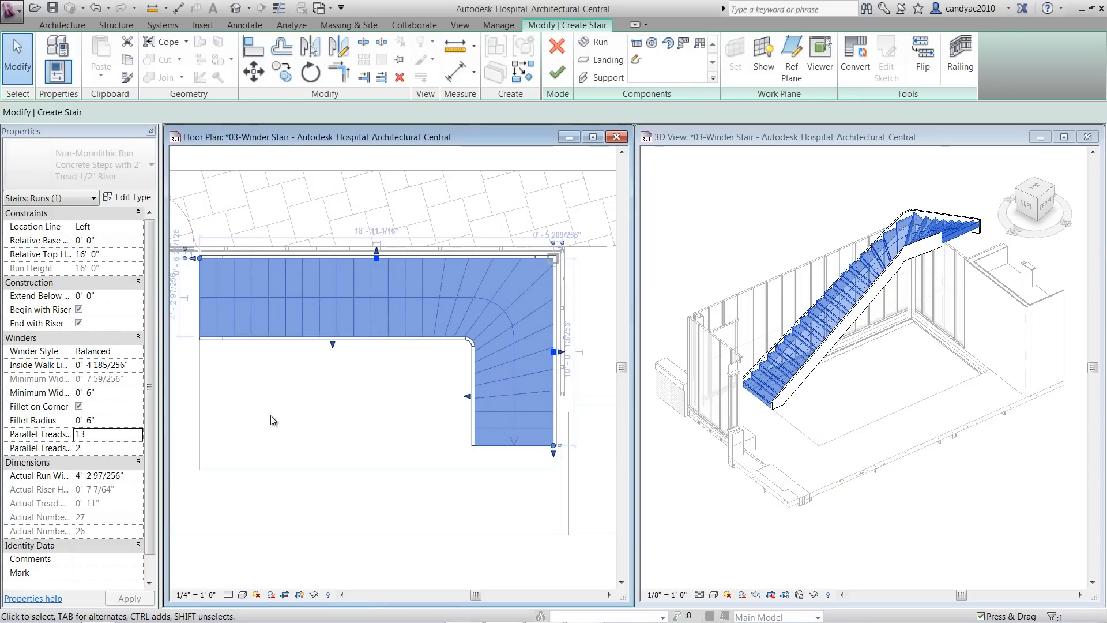
click(106, 447)
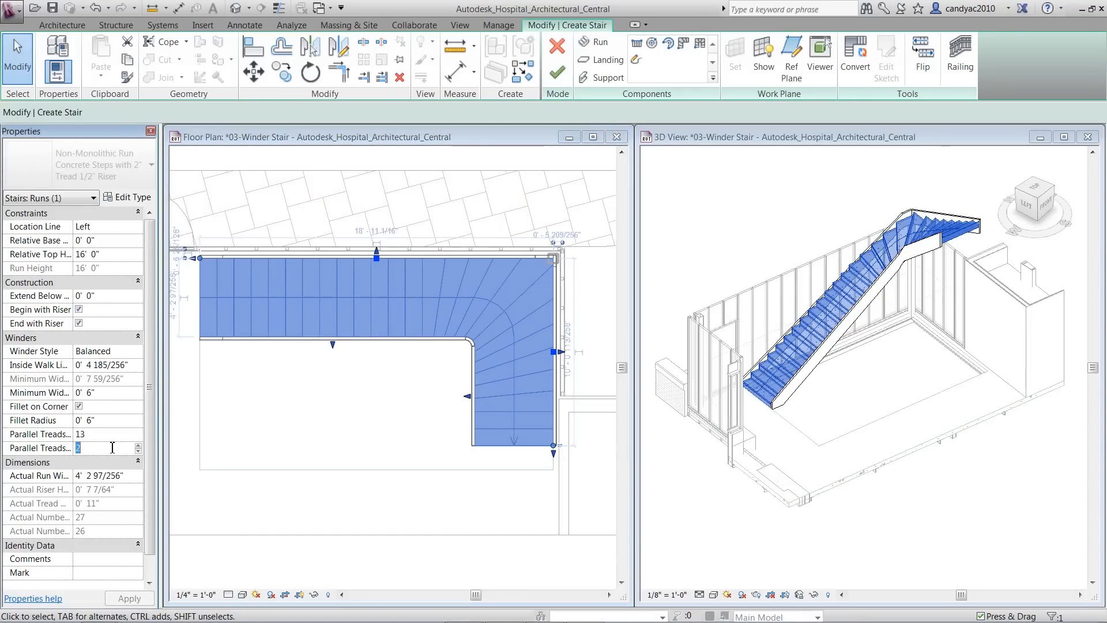
click(312, 434)
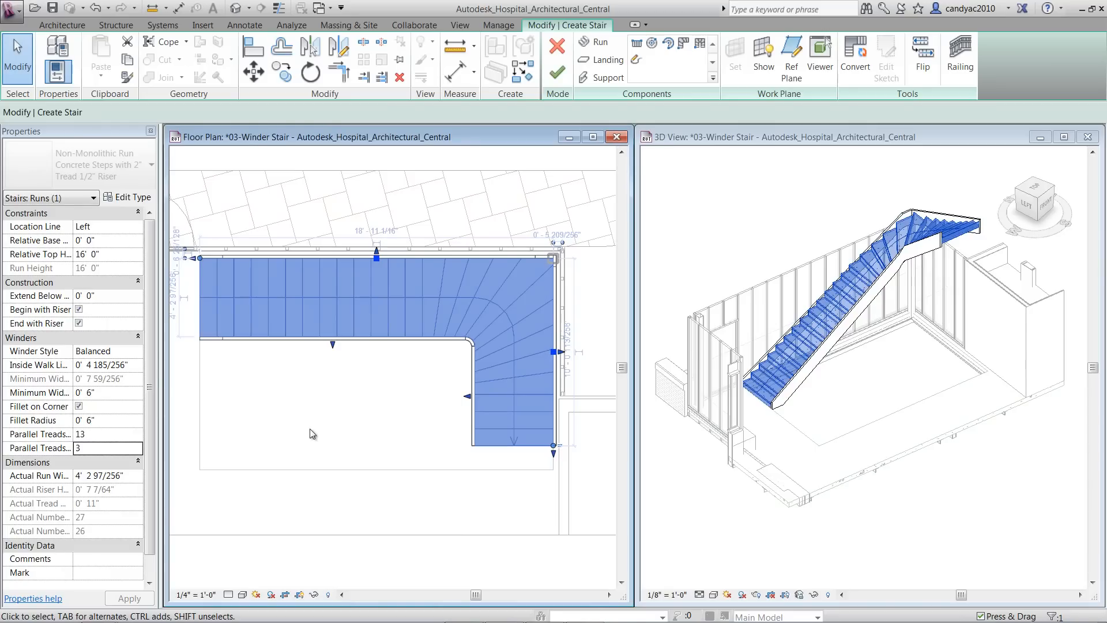
click(557, 73)
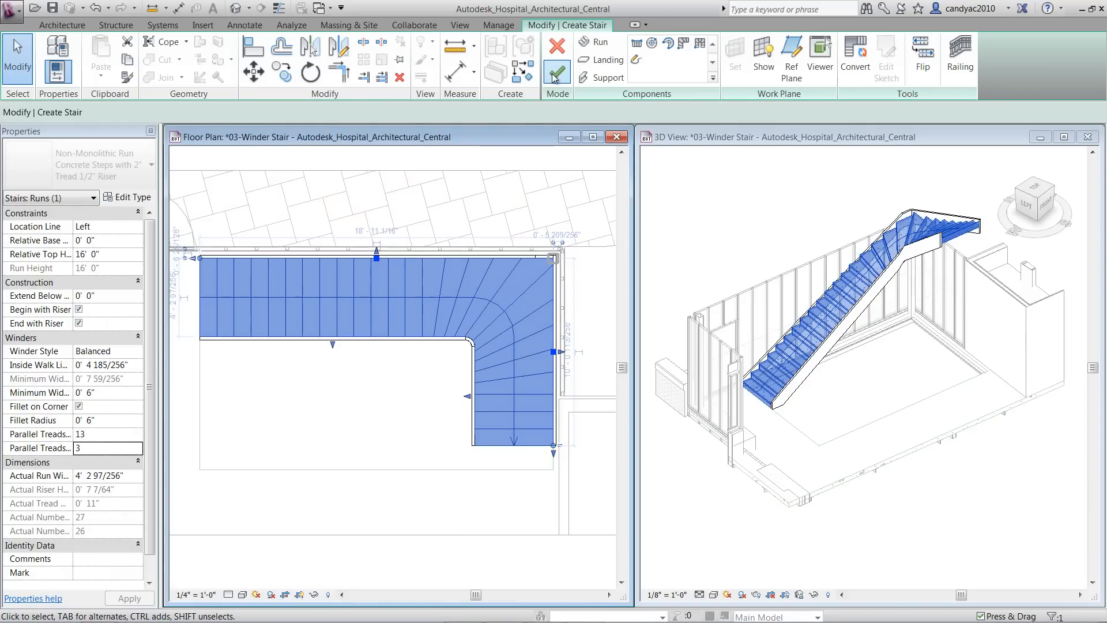